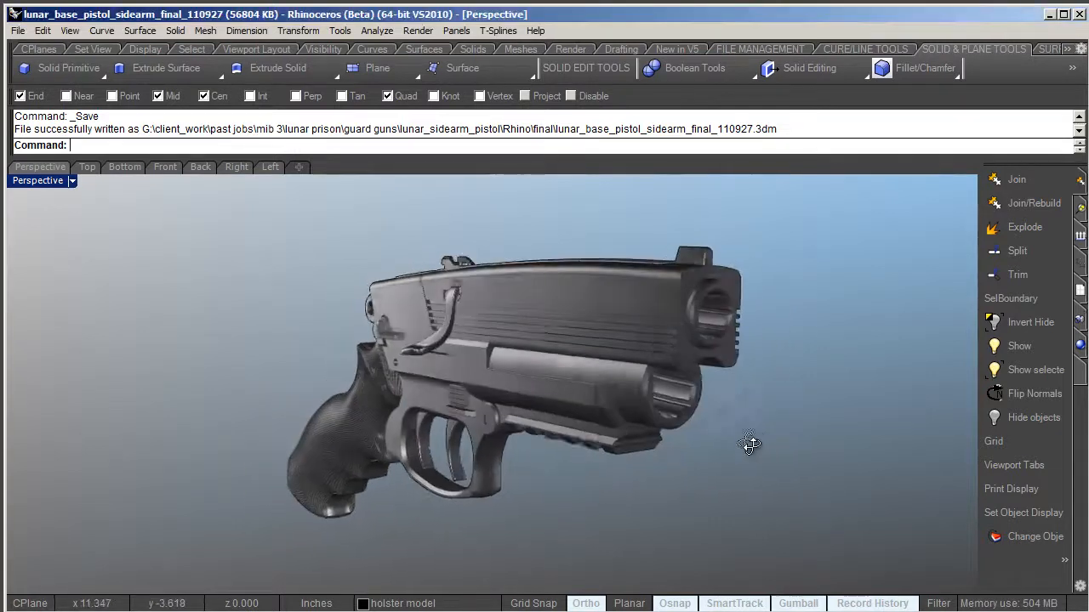
- Orbit the finished pistol to inspect its rifled barrels, then start over in an empty model
drag(748, 444, 688, 459)
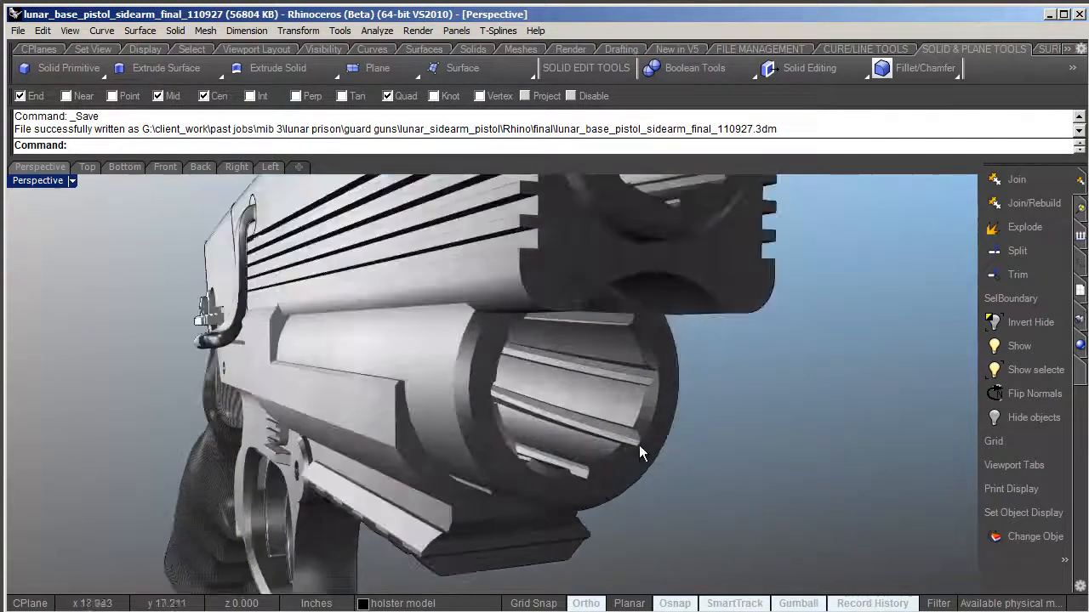
drag(643, 452, 705, 395)
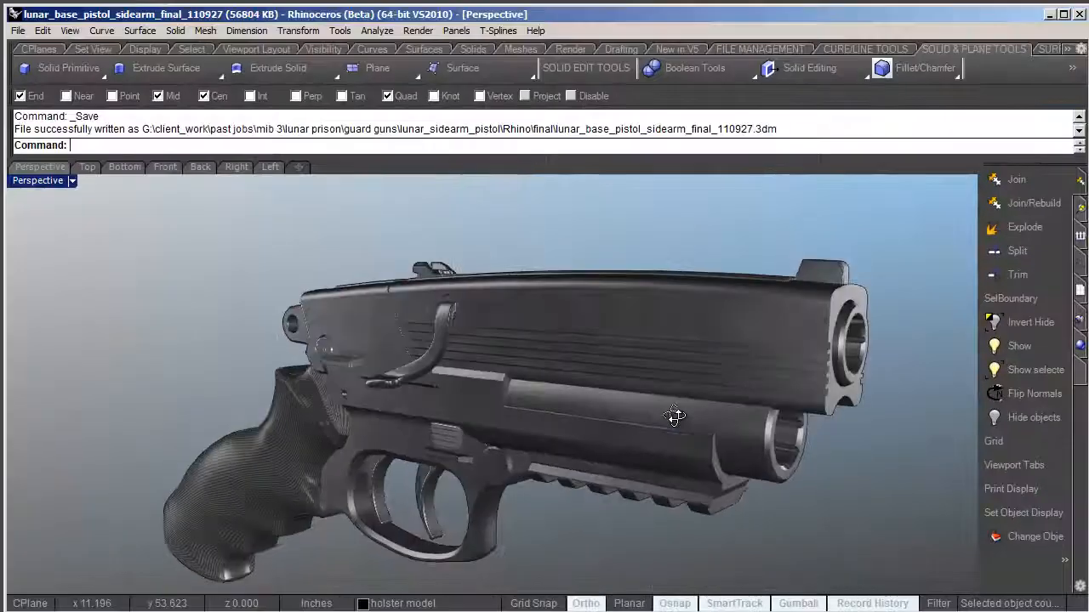
drag(673, 415, 585, 389)
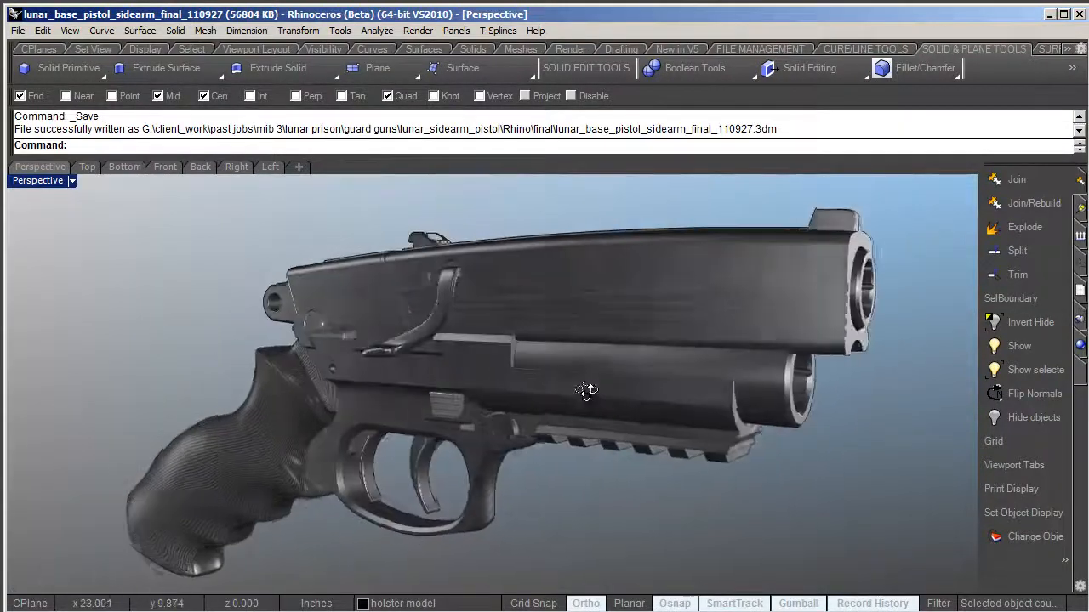
drag(587, 391, 347, 432)
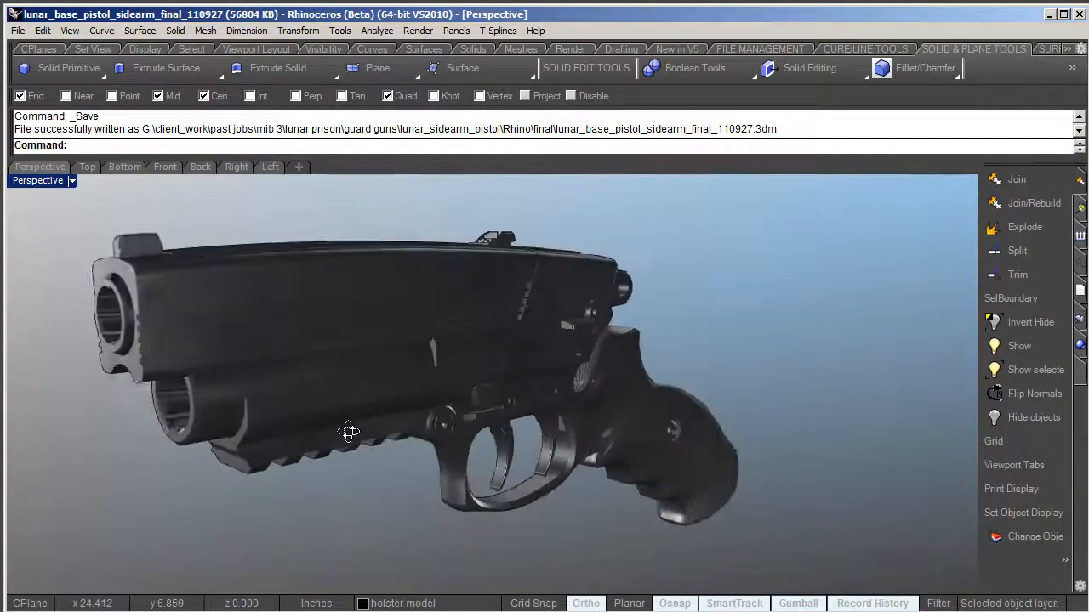
drag(347, 432, 480, 427)
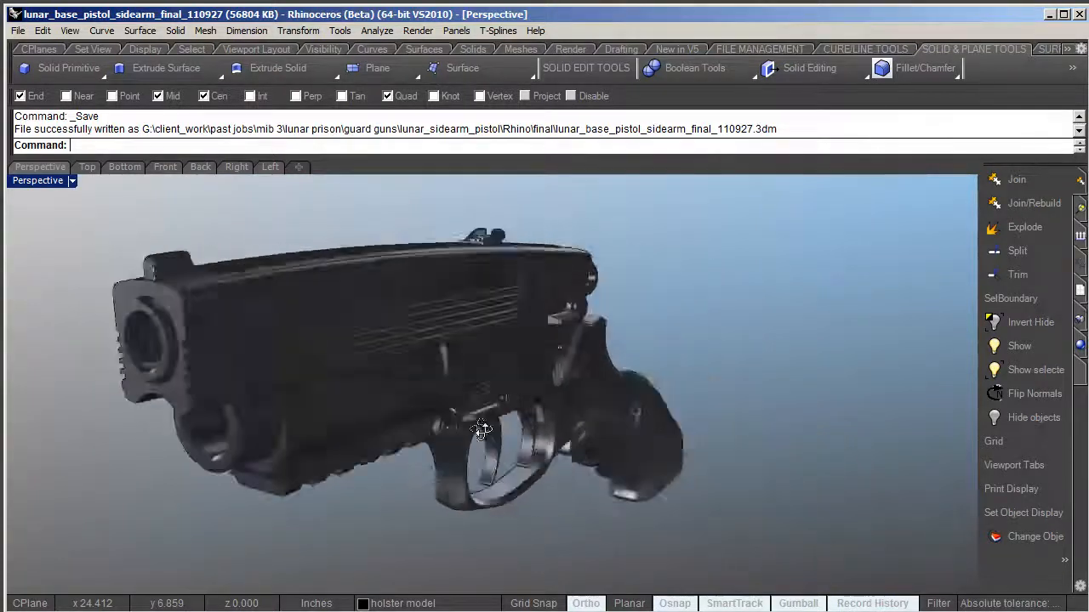
drag(479, 429, 653, 415)
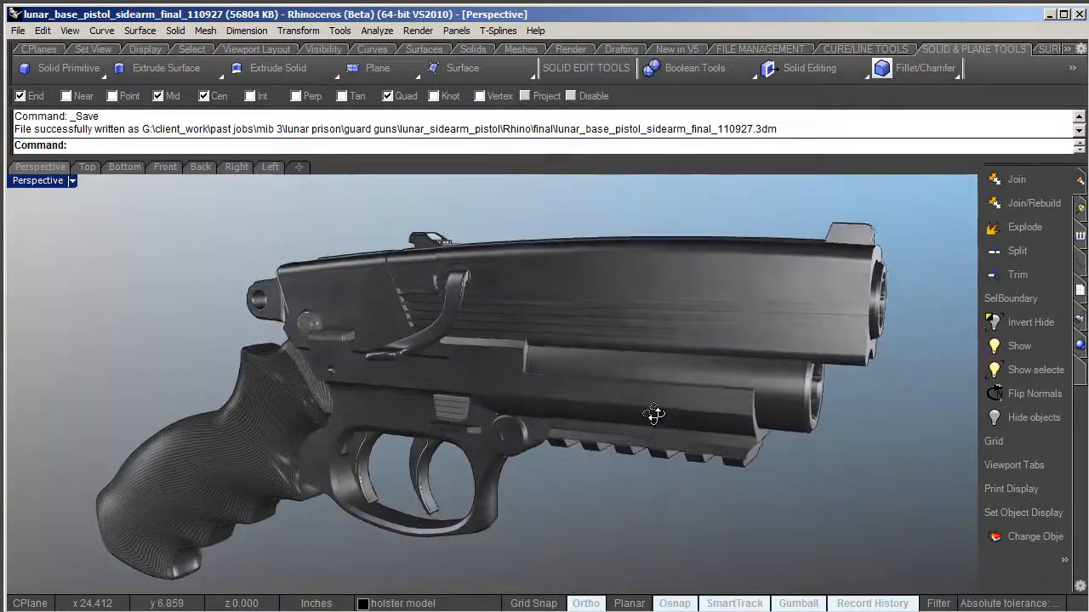
drag(653, 415, 595, 425)
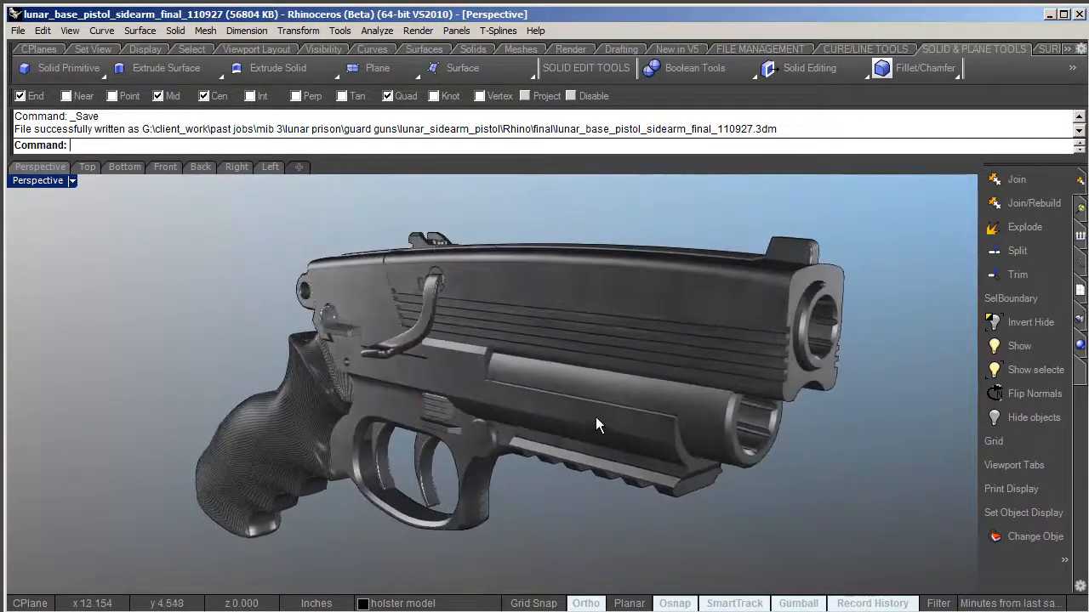
drag(595, 426, 689, 384)
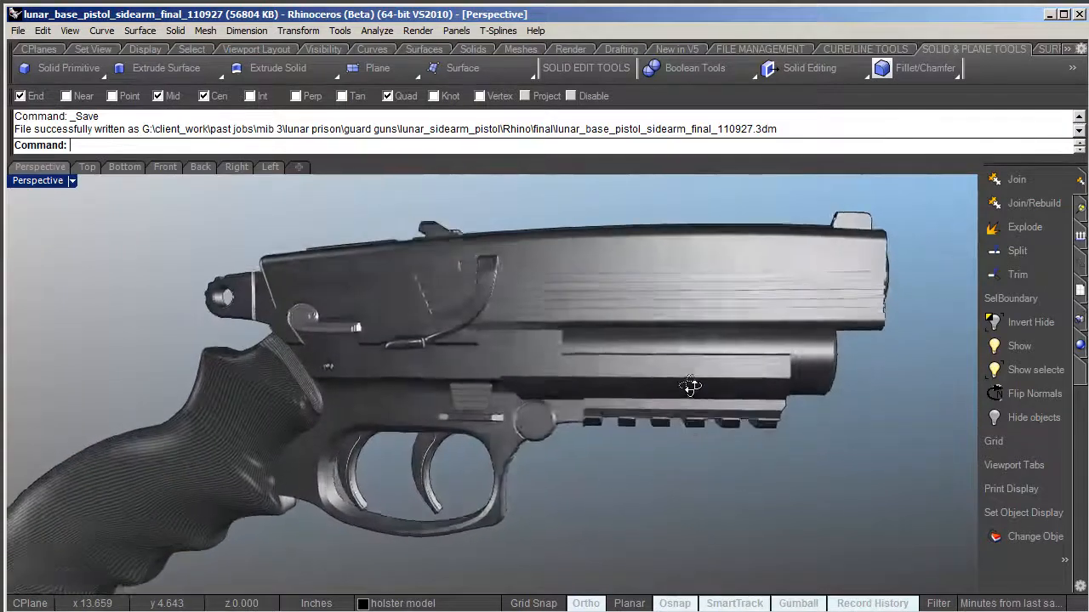
drag(689, 388, 575, 419)
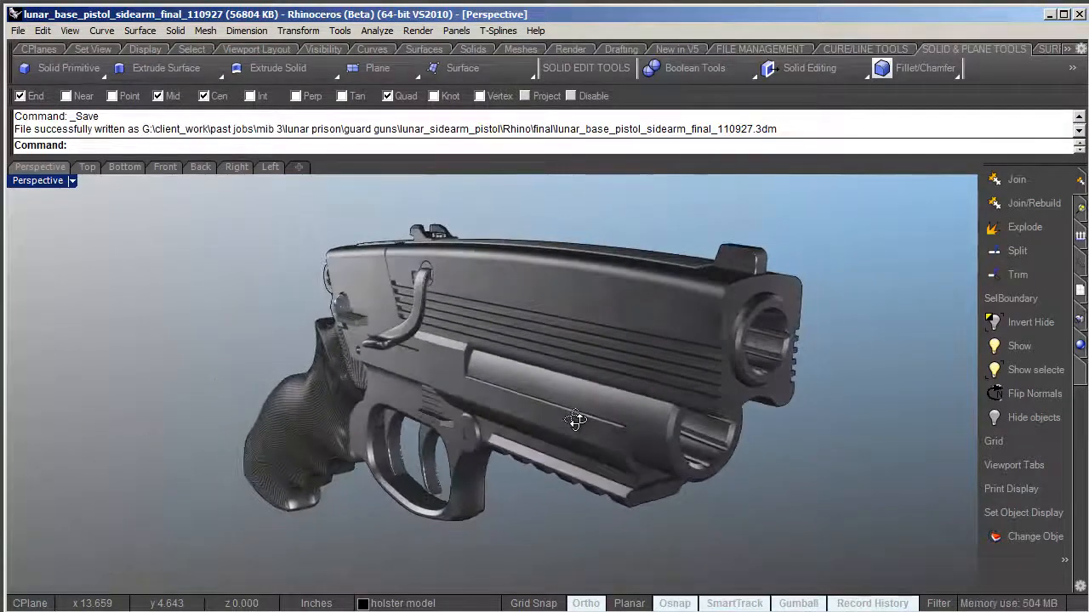
drag(575, 416, 616, 428)
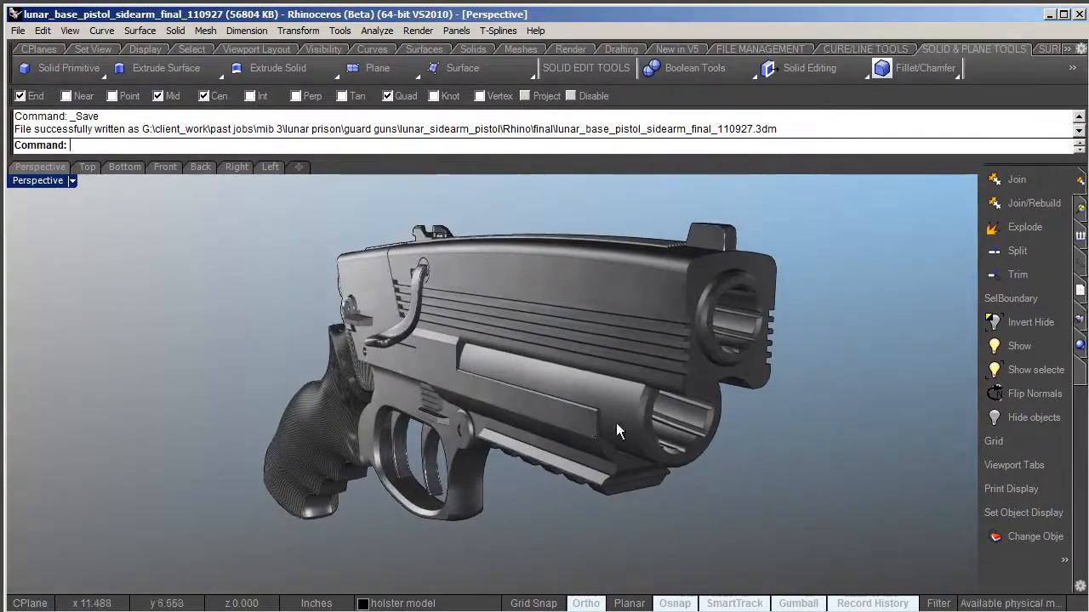
drag(616, 428, 606, 422)
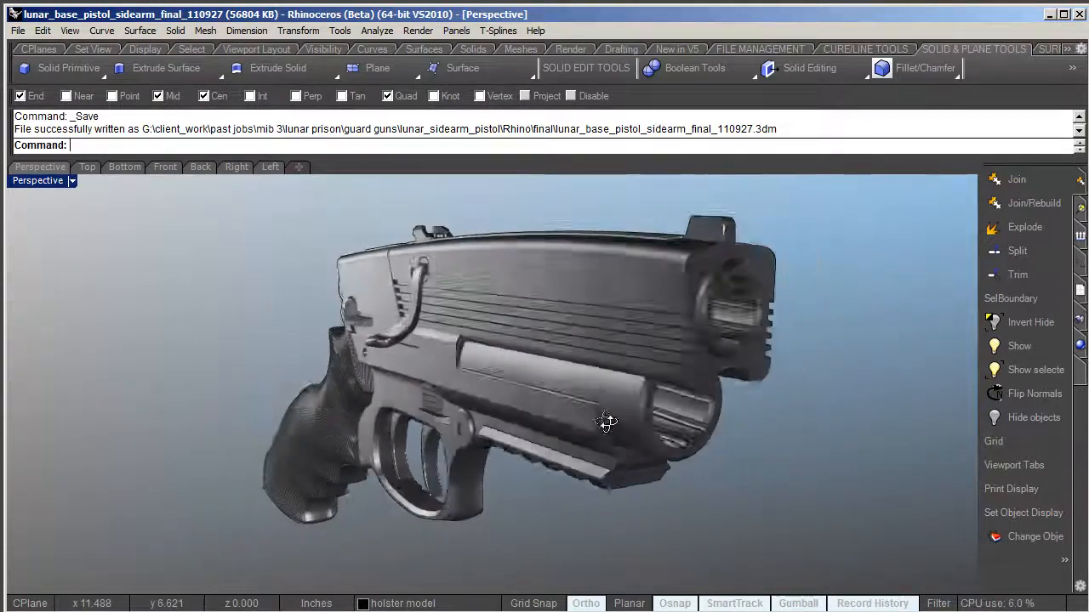
drag(603, 422, 629, 422)
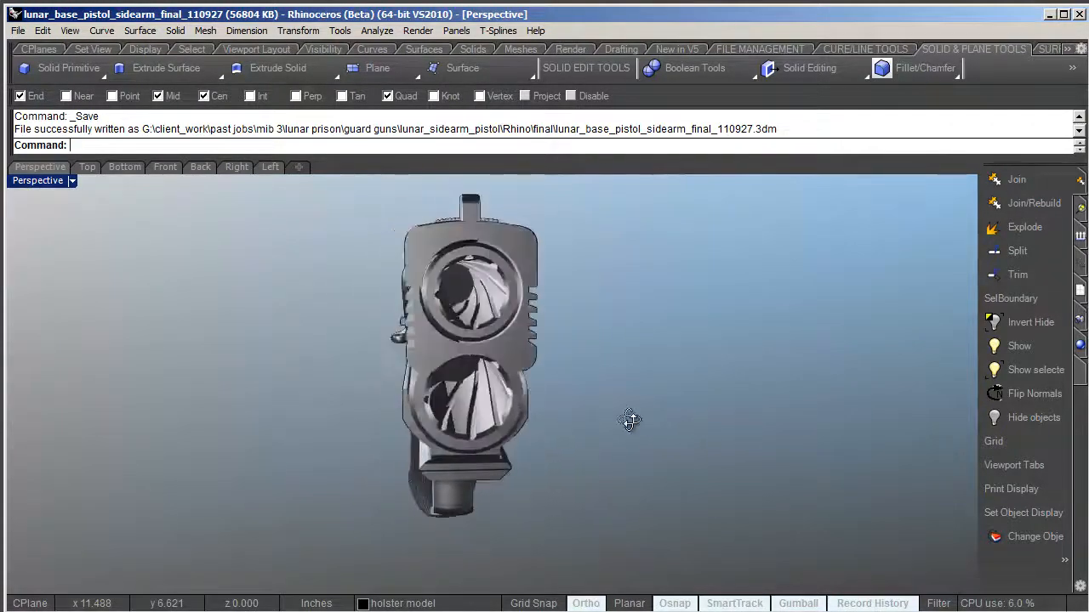
drag(630, 417, 451, 422)
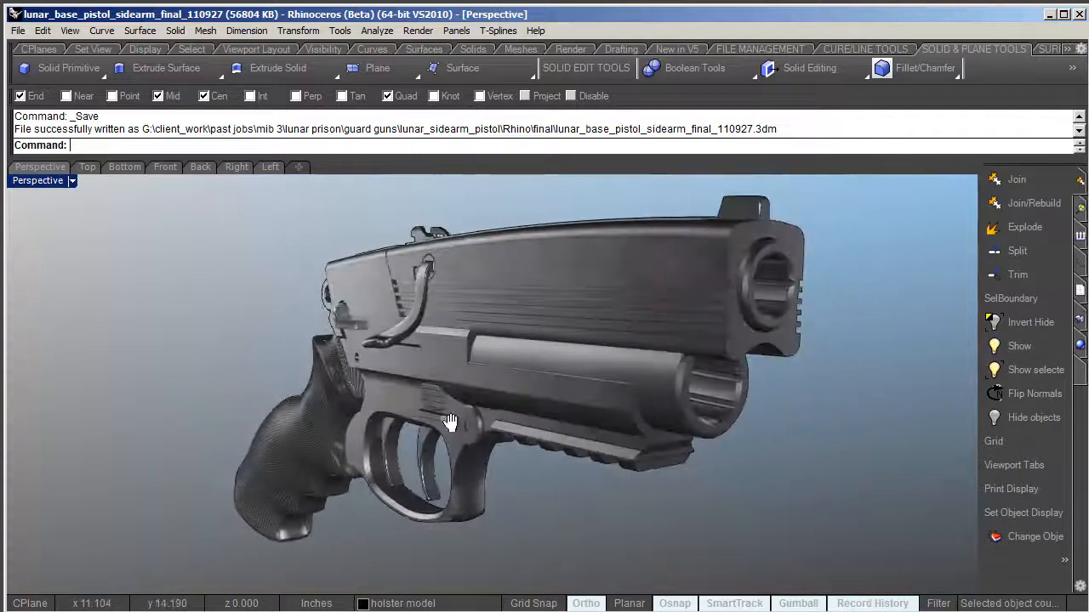
drag(451, 422, 407, 466)
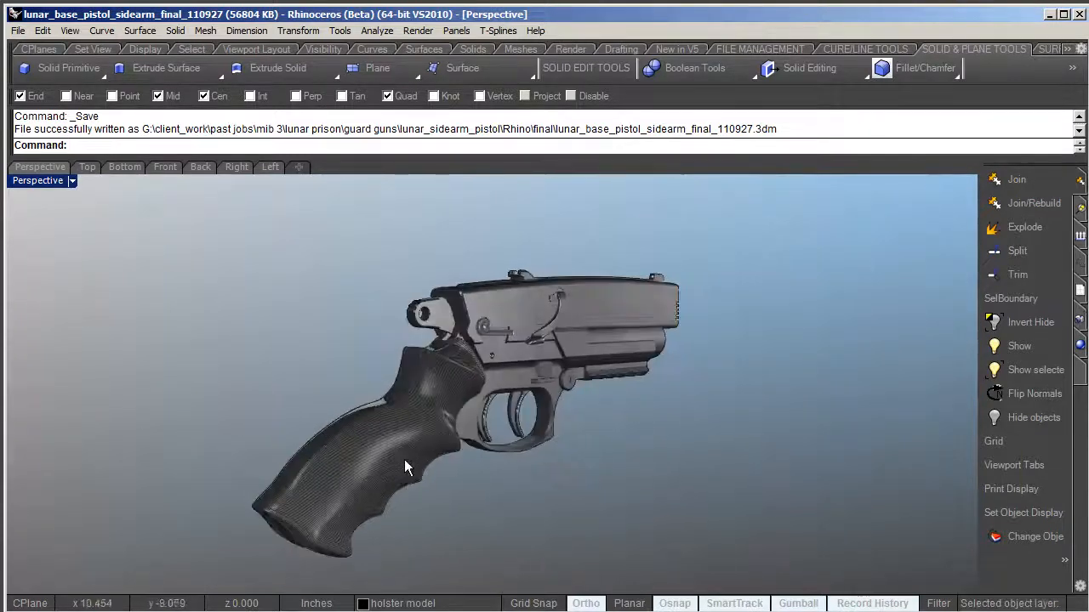
drag(404, 466, 196, 400)
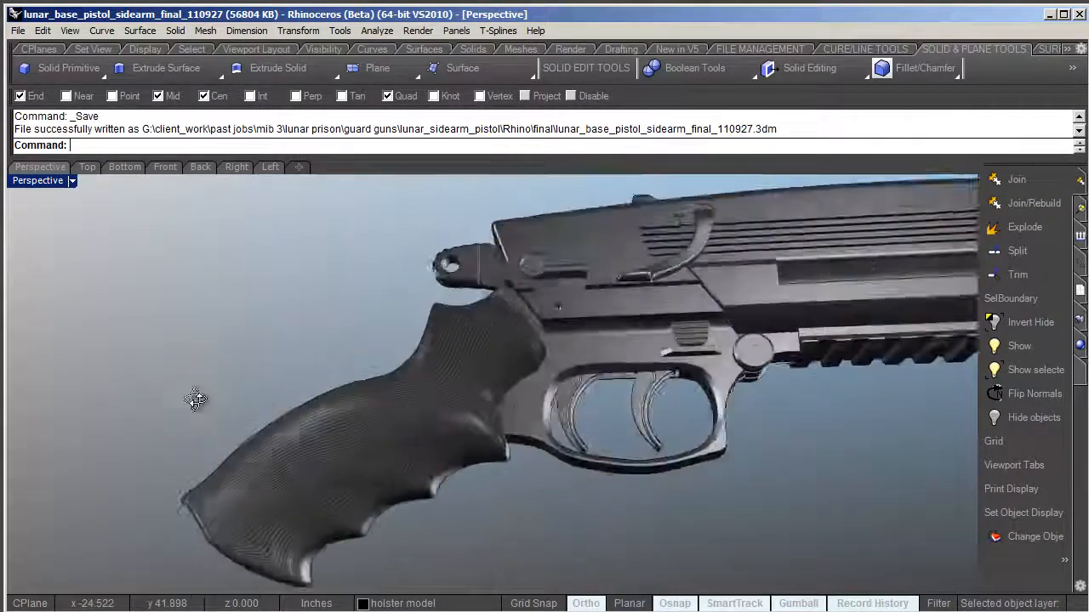
drag(196, 398, 485, 399)
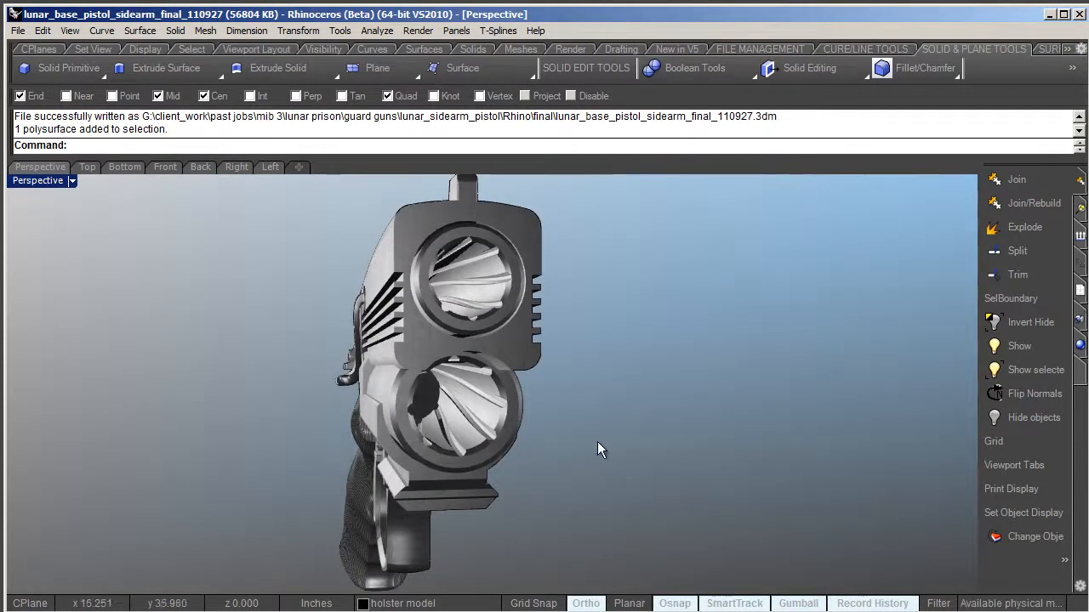
drag(599, 449, 694, 552)
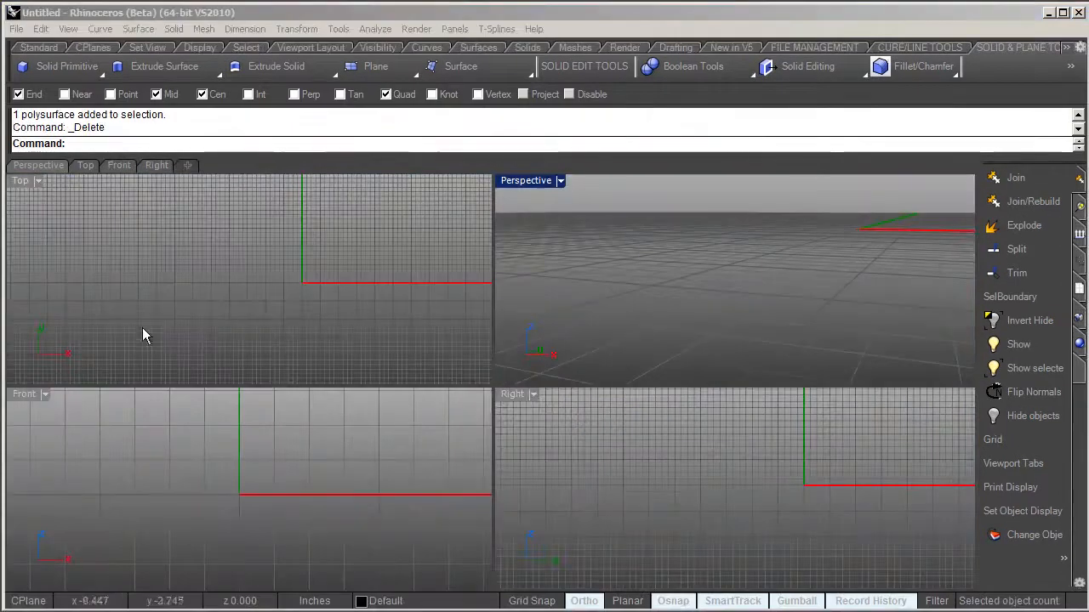
mouse_move(204, 456)
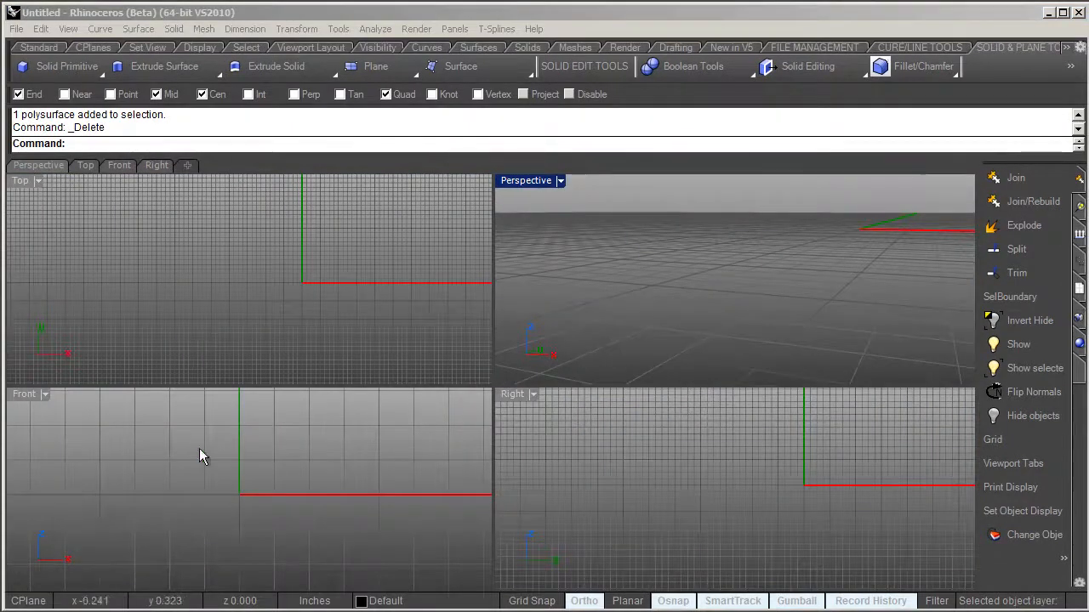
mouse_move(164, 67)
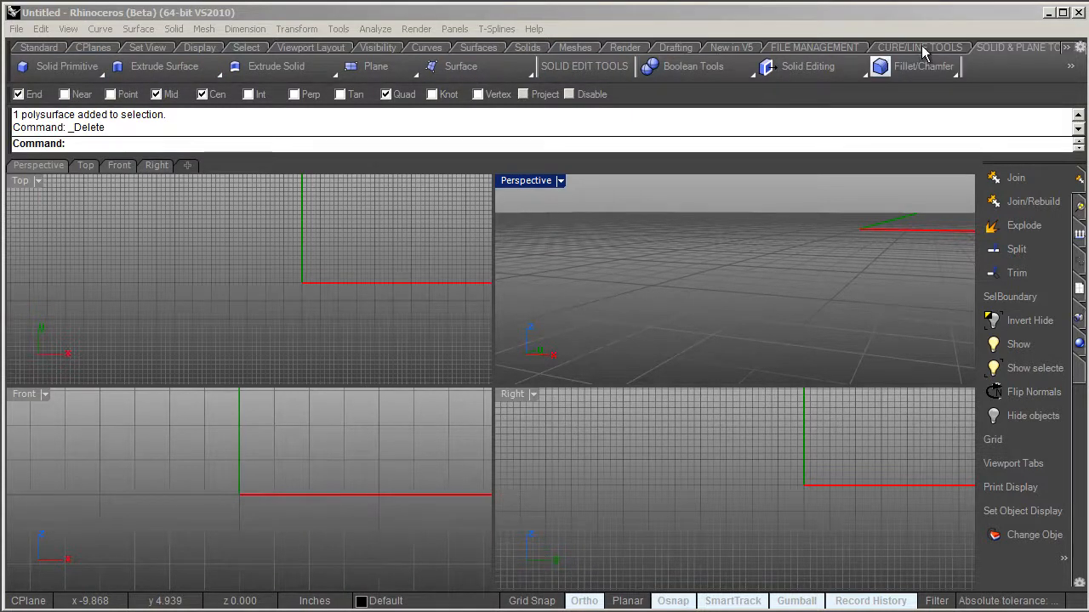
click(66, 67)
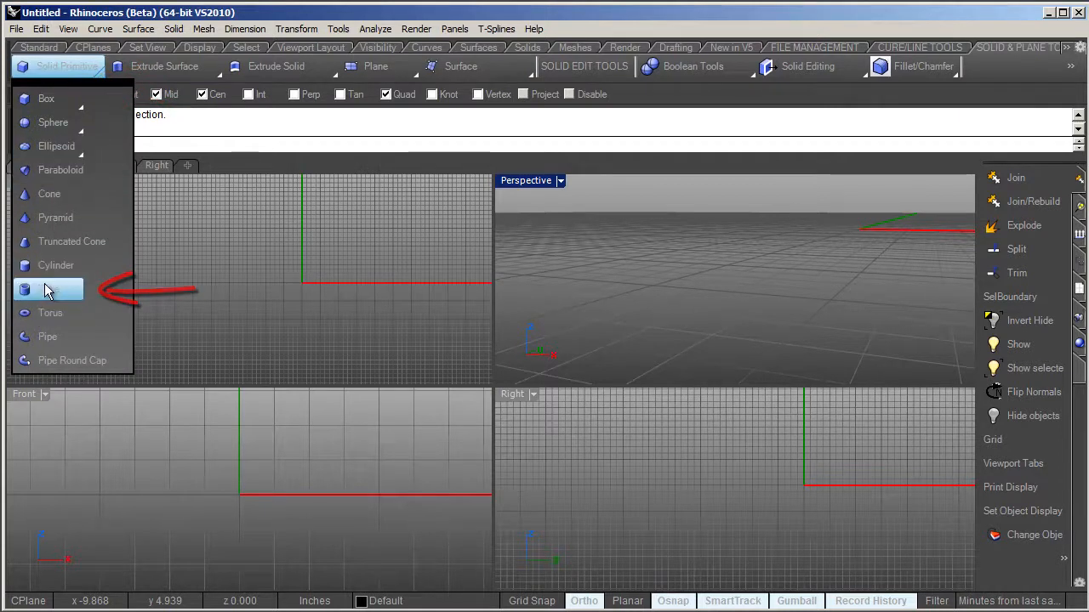
- Create a tube at the origin, outer diameter 1, inner .75, length 6
click(48, 289)
text(1)
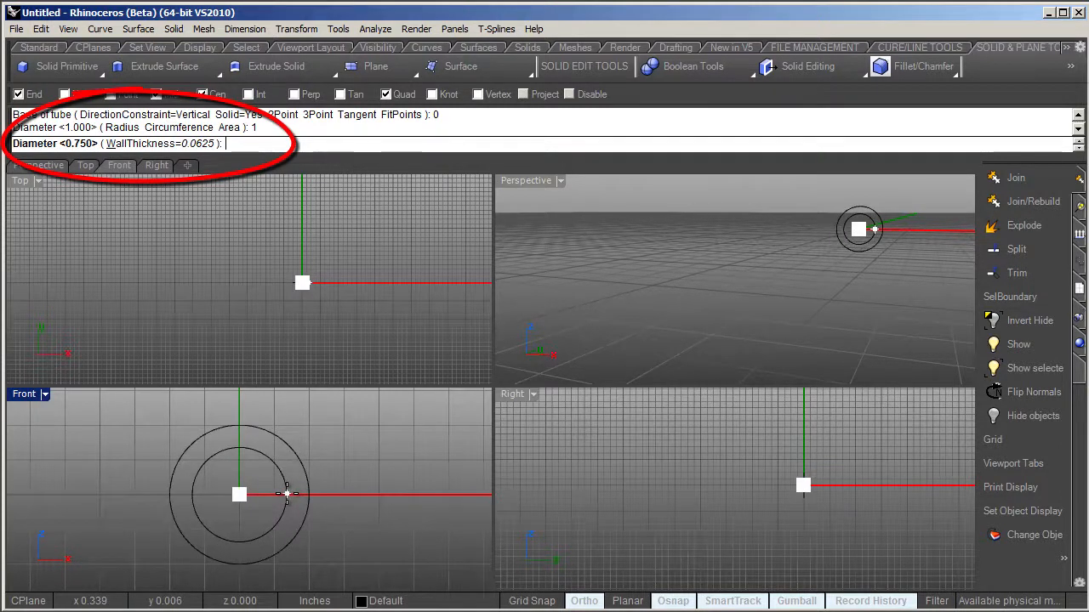
text(.75)
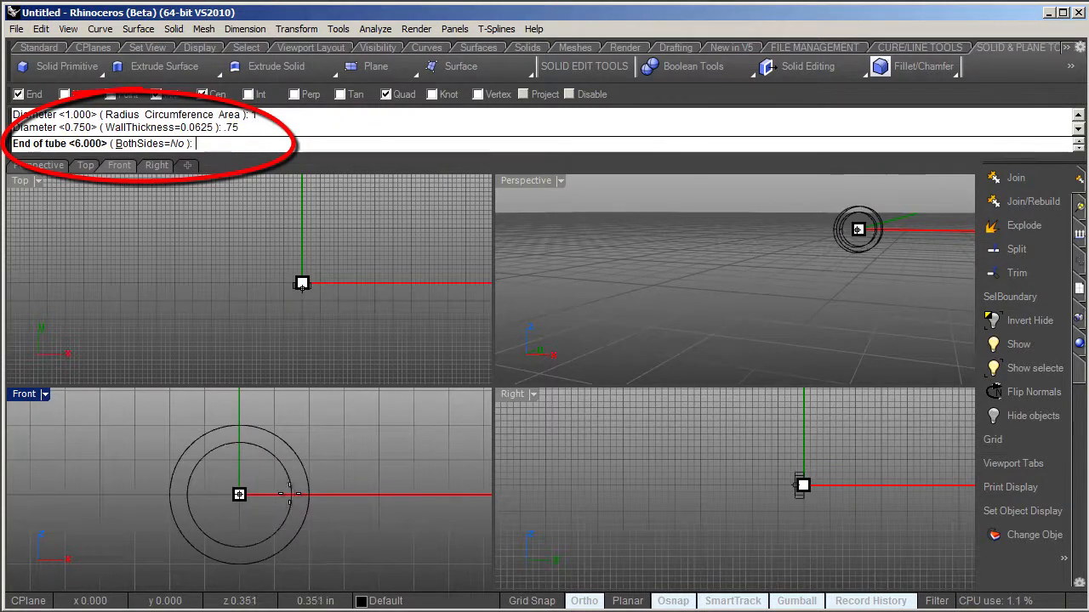
text(6)
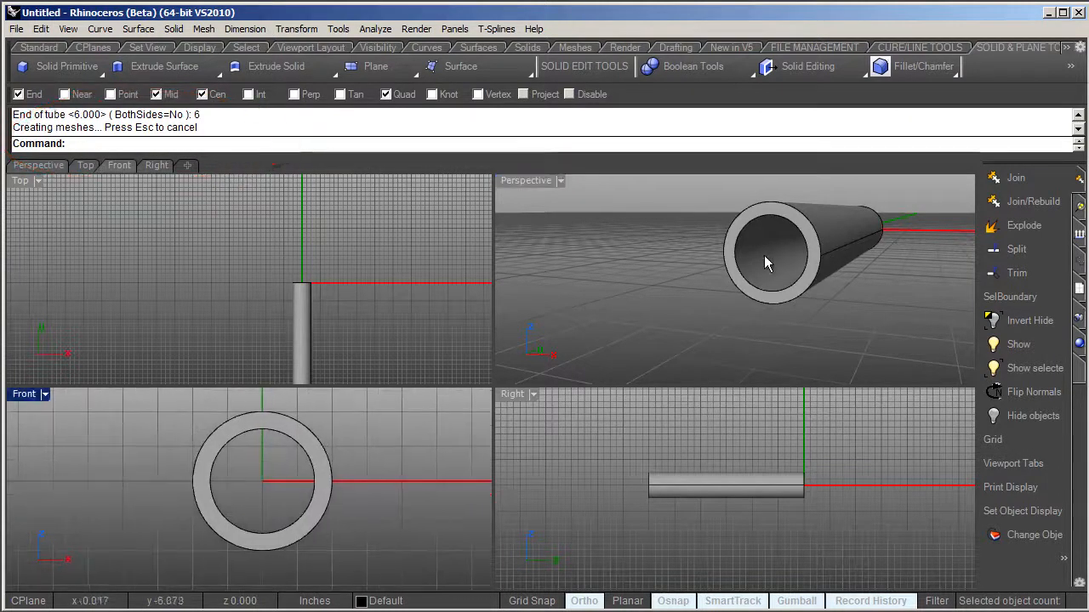
drag(765, 263, 684, 271)
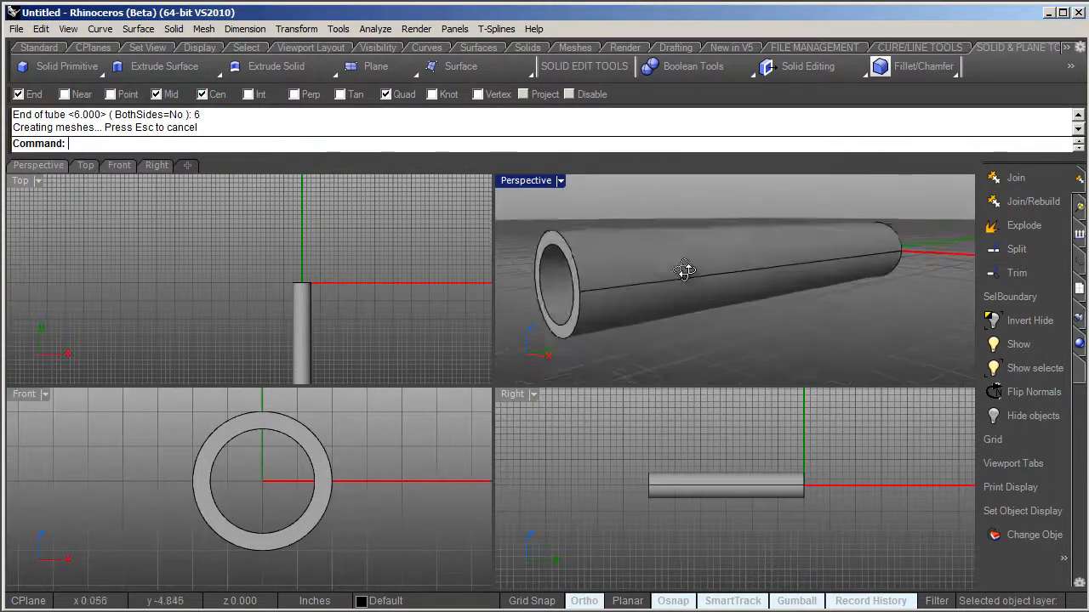
drag(684, 271, 629, 279)
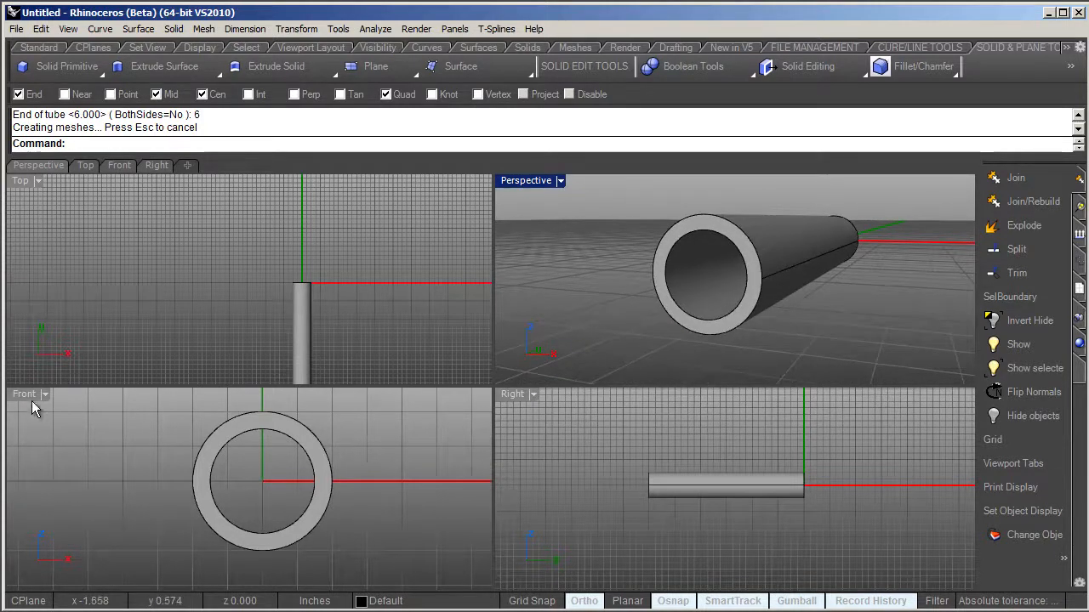
- Draw a centre-corner rectangle on the X axis near the inner circle in the maximized Front view
double_click(24, 395)
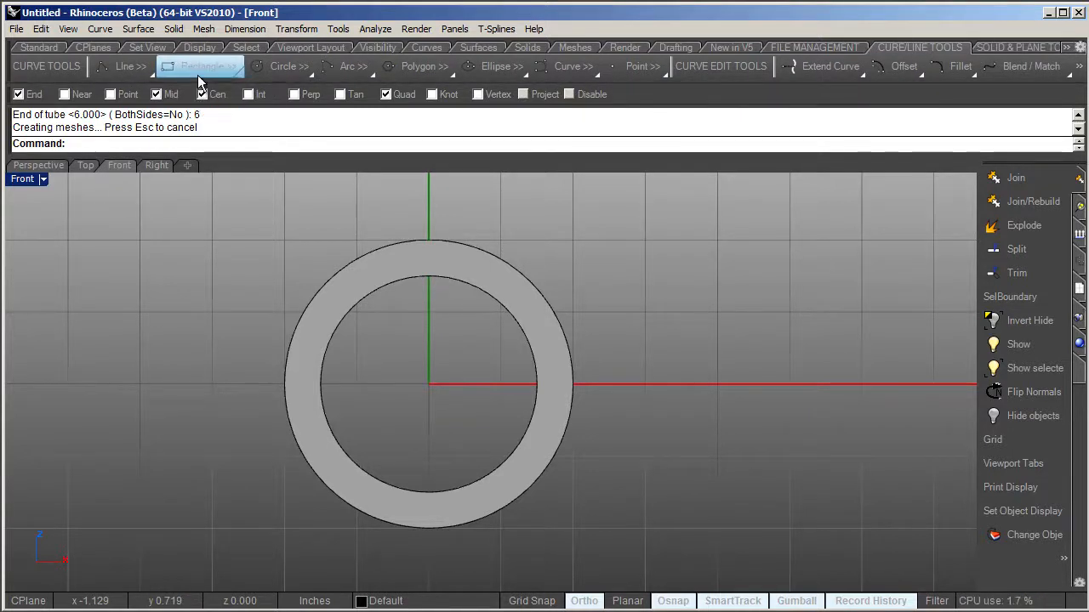
click(202, 66)
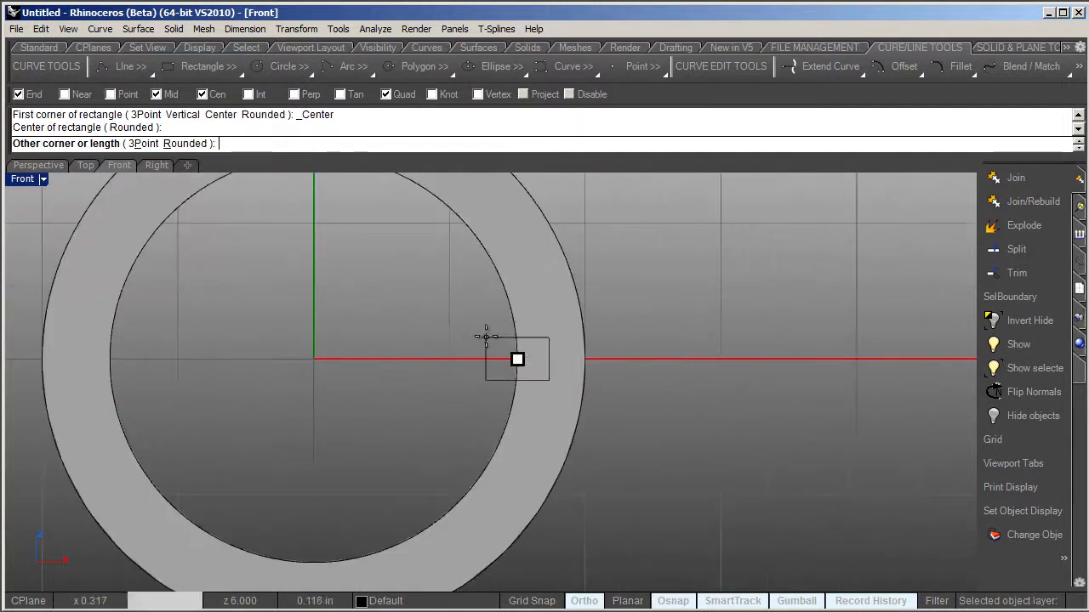
mouse_move(477, 326)
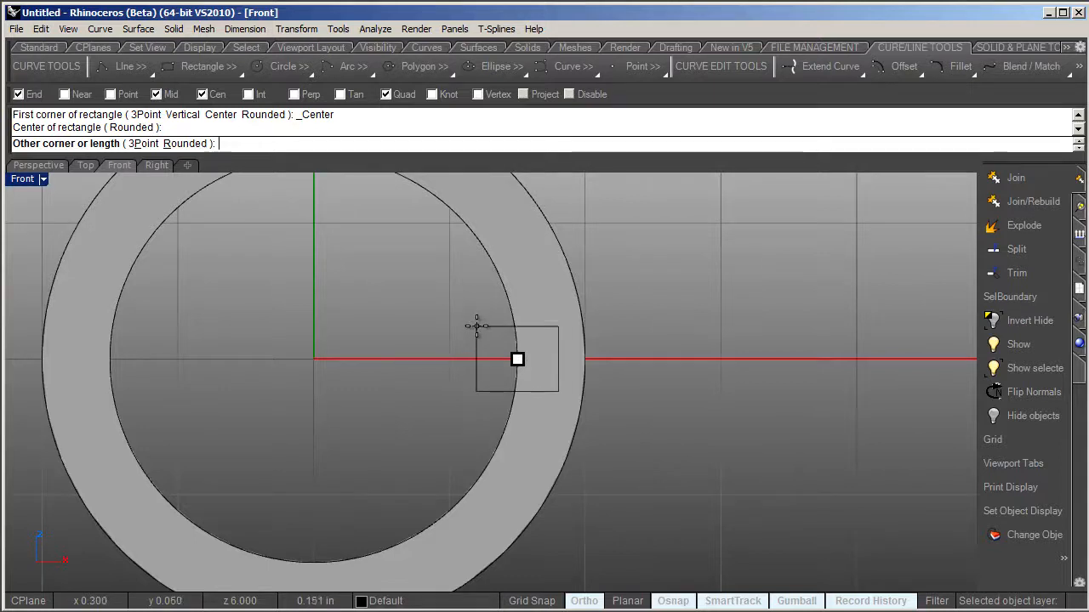
mouse_move(463, 334)
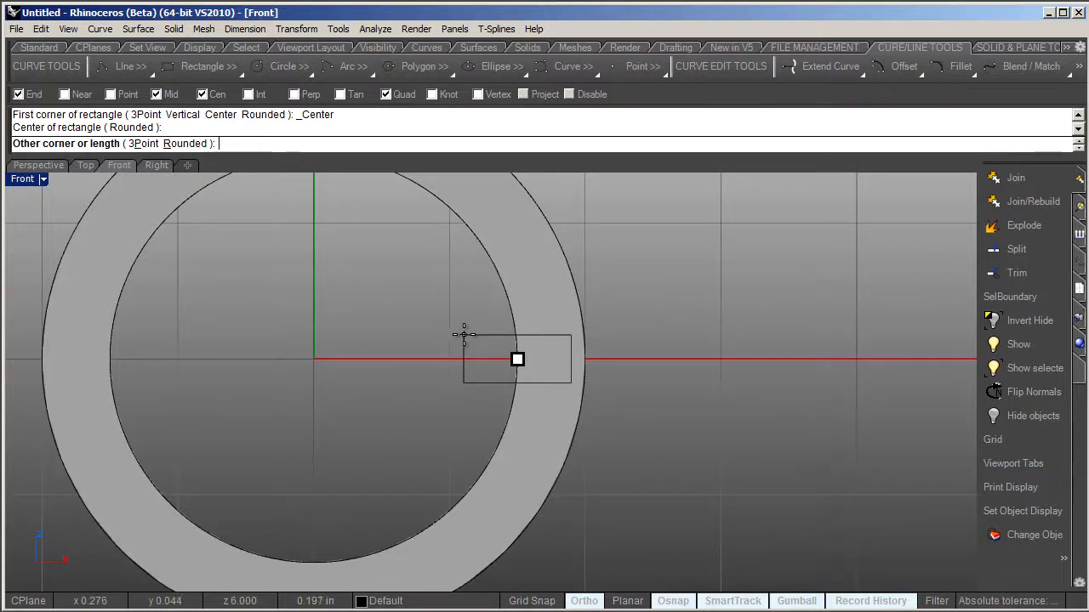
click(517, 359)
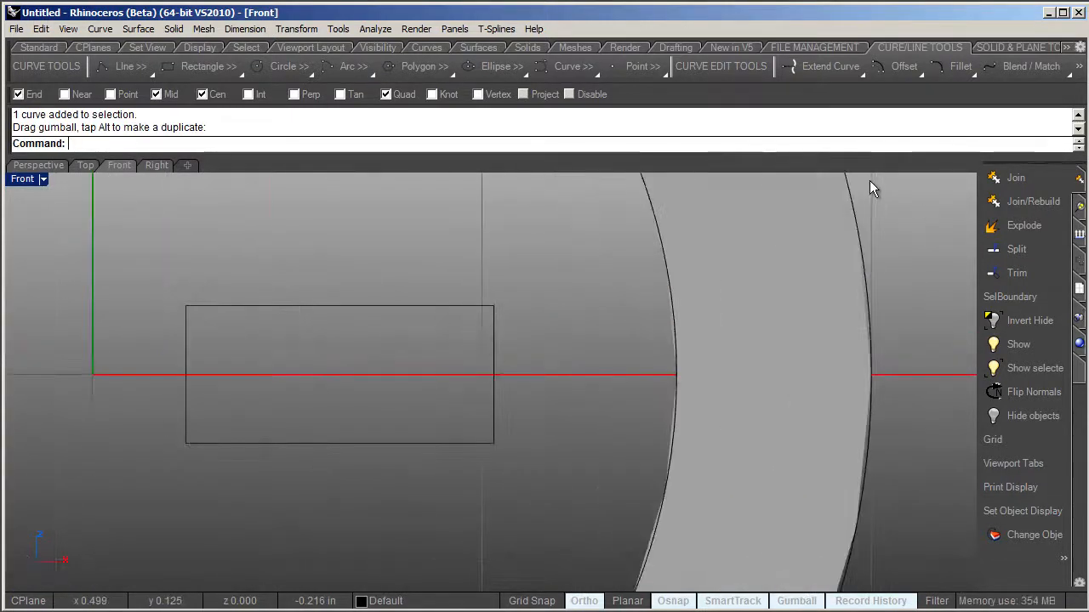
- Chamfer the rectangle's corners with 0.03 distances to point the groove profile
click(960, 67)
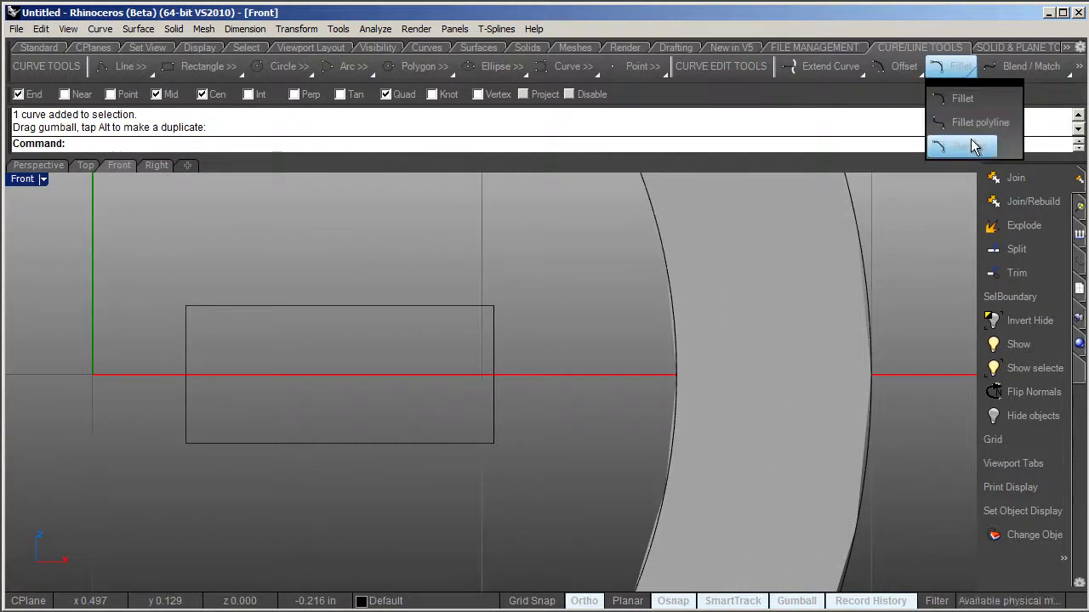
click(961, 147)
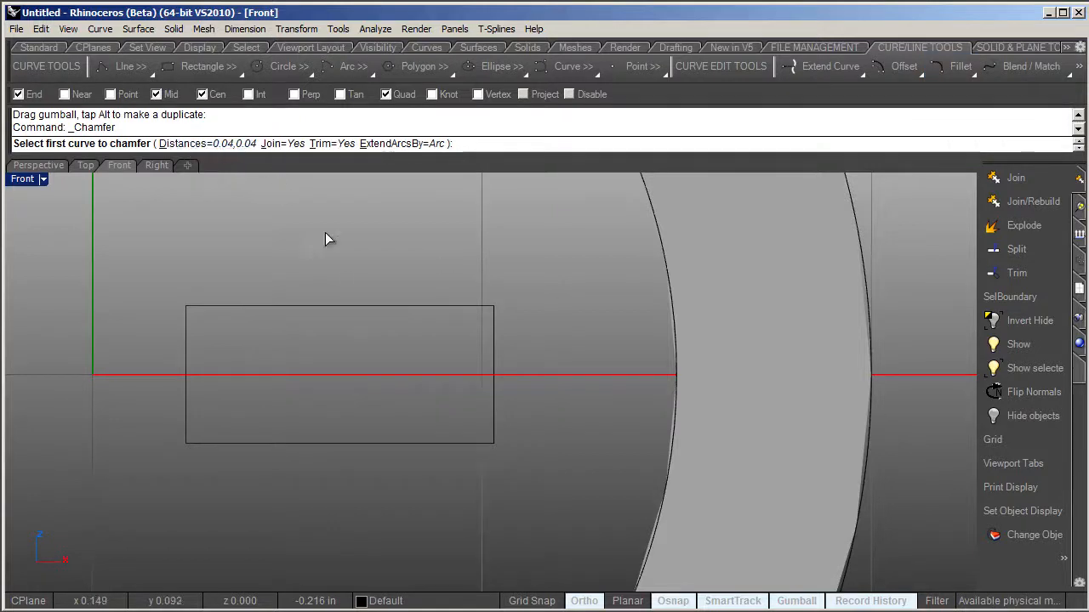
mouse_move(325, 226)
text(.03)
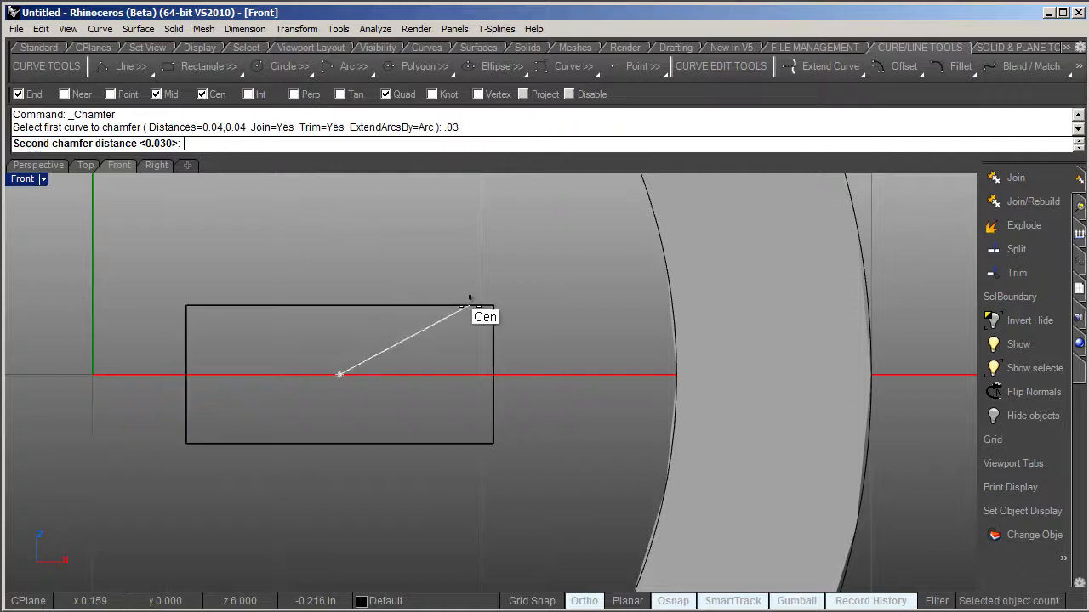
click(478, 323)
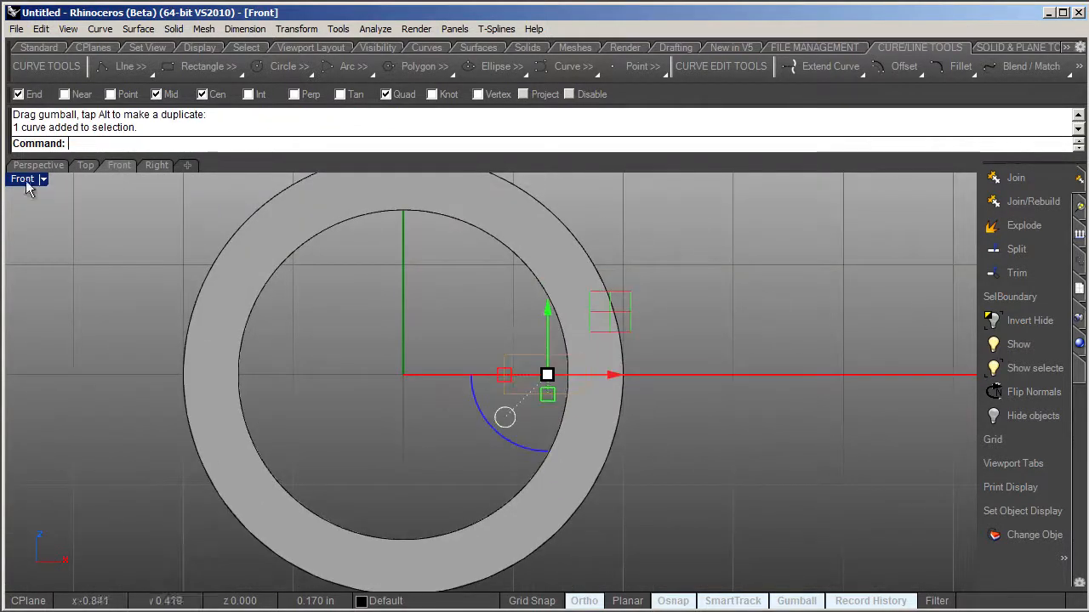
- Extrude the chamfered profile into a solid bar along the barrel in Perspective
click(37, 165)
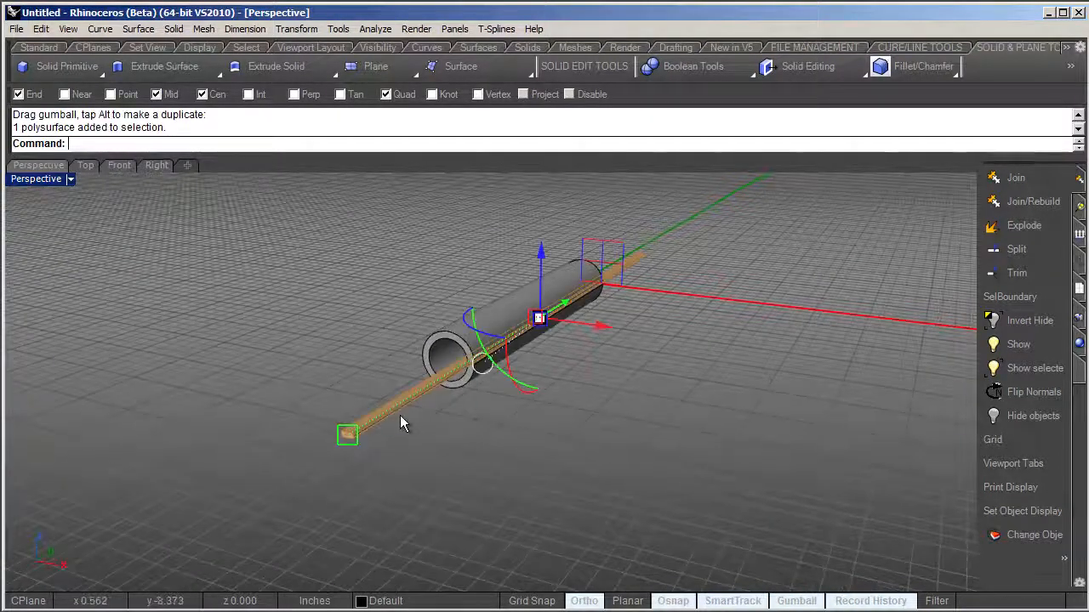
click(119, 165)
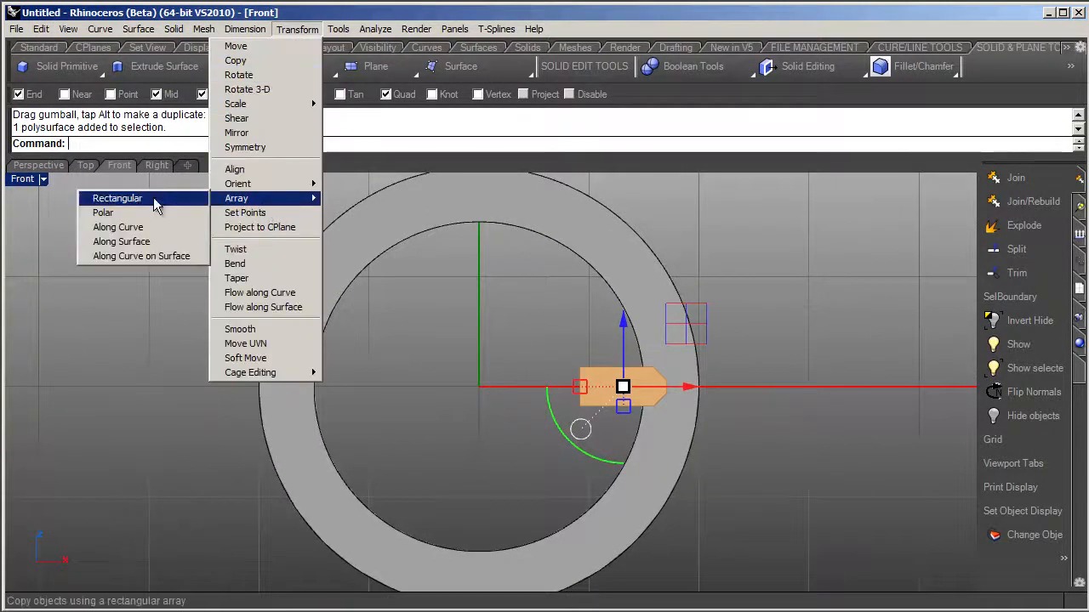
- Polar-array the groove solid about the origin: 8 items over 360 degrees
click(102, 213)
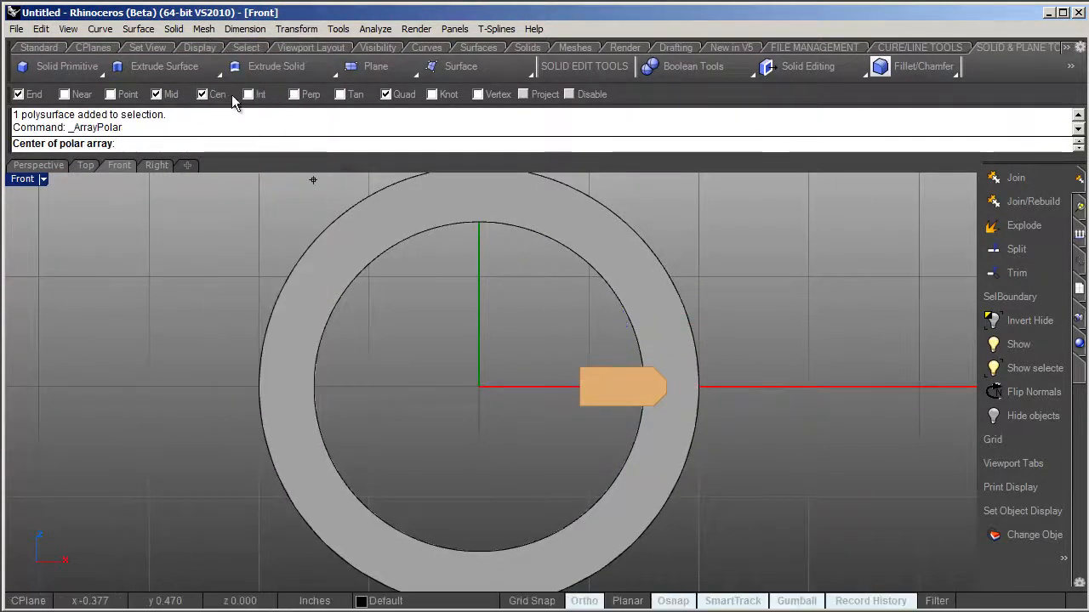
click(480, 388)
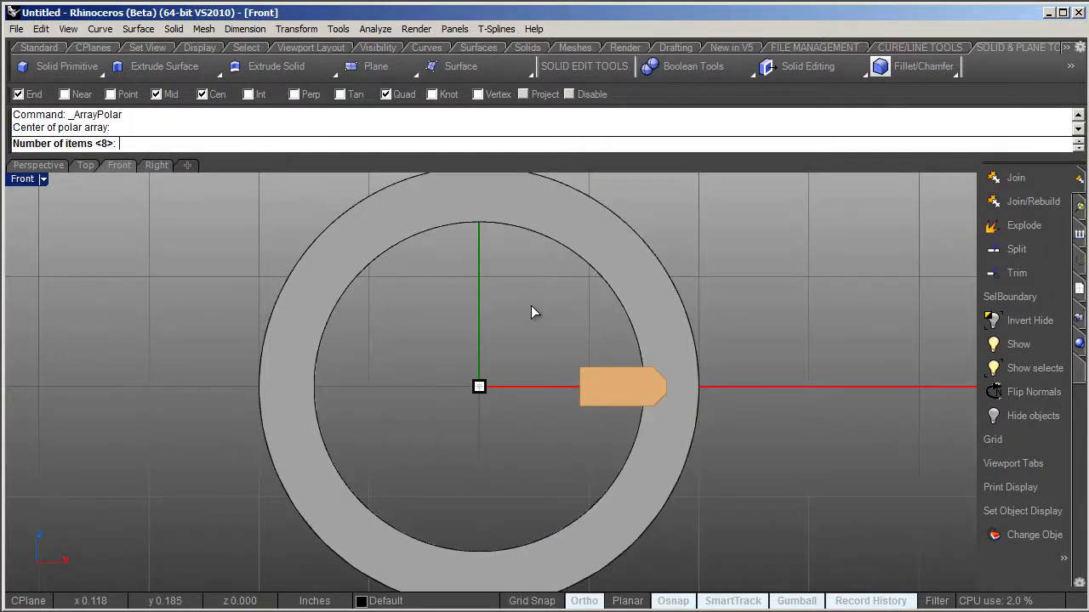
click(480, 386)
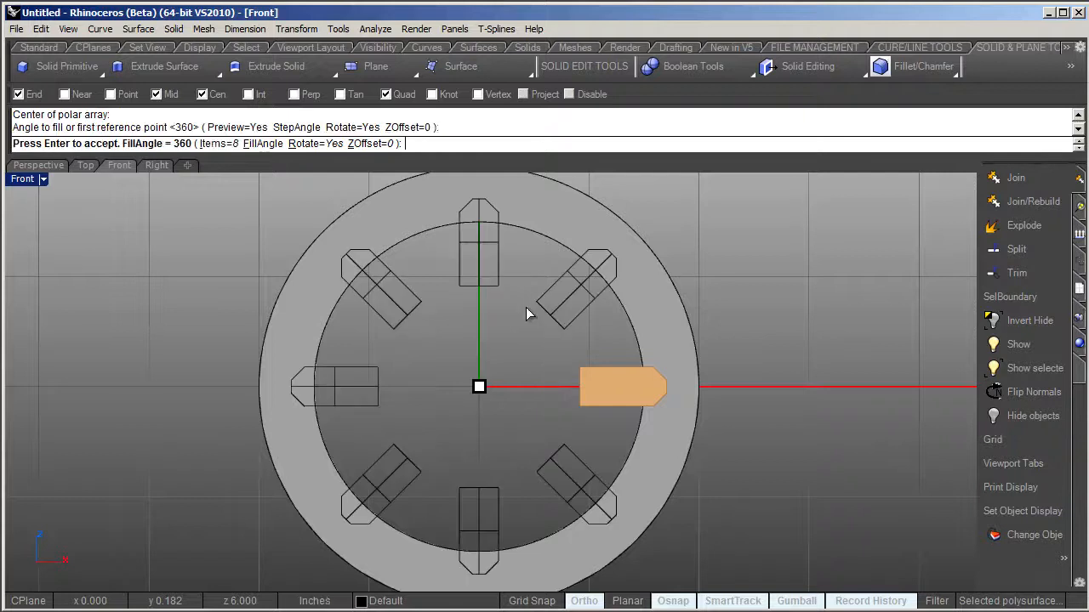
key(Return)
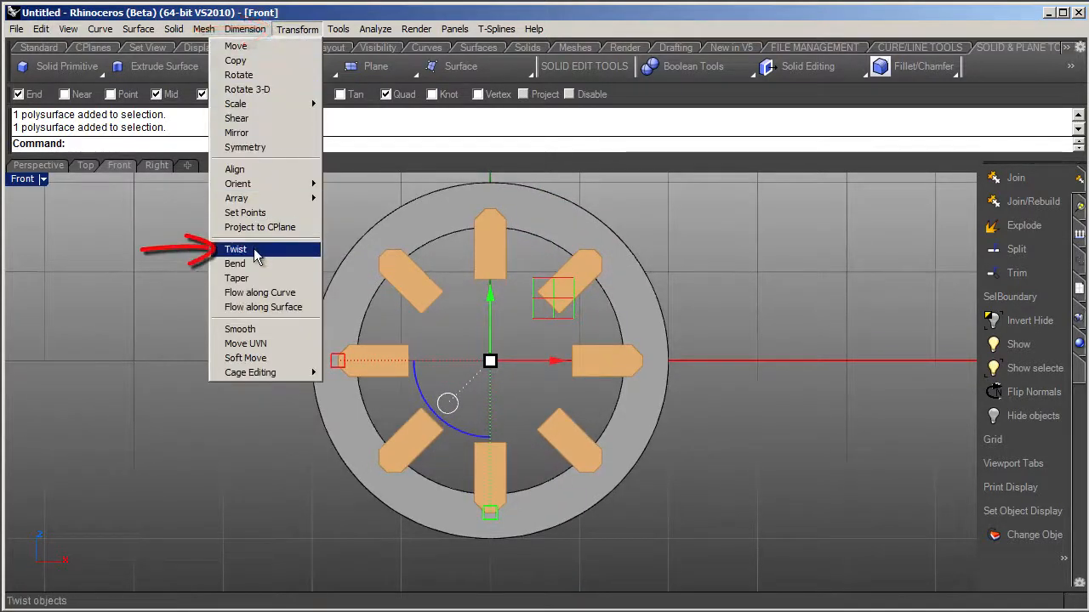
- Twist the eight groove solids about an axis from the bore centre along the barrel
click(235, 249)
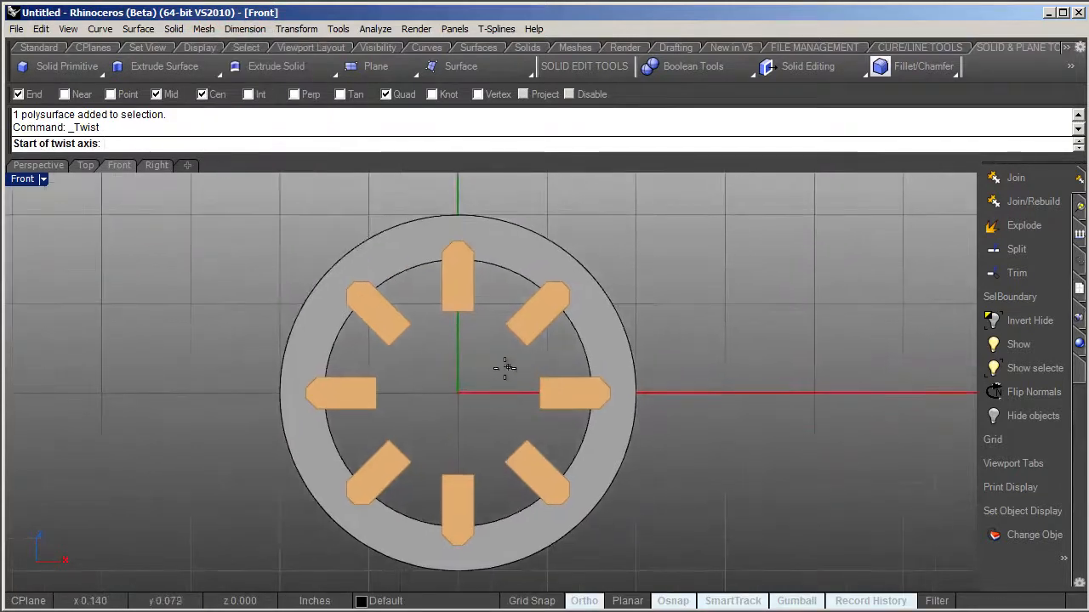
click(457, 393)
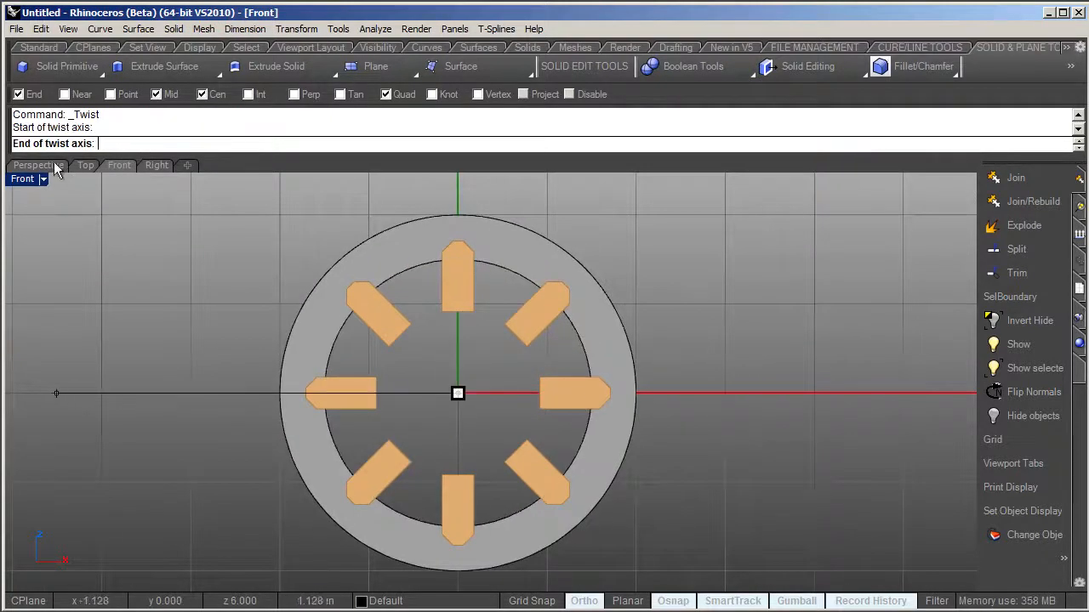
click(38, 165)
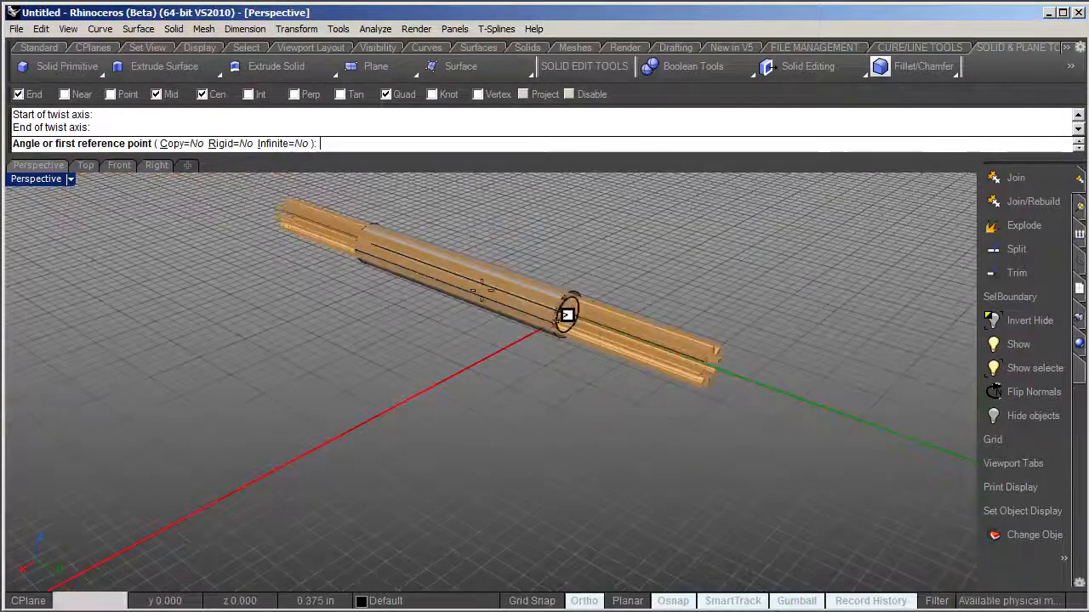
click(119, 165)
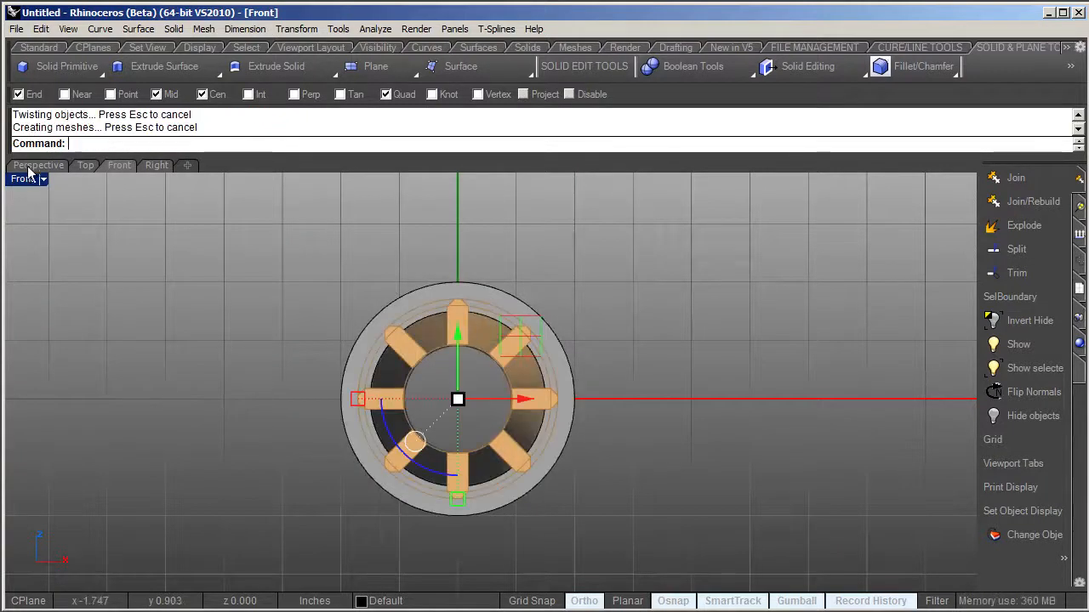
click(38, 165)
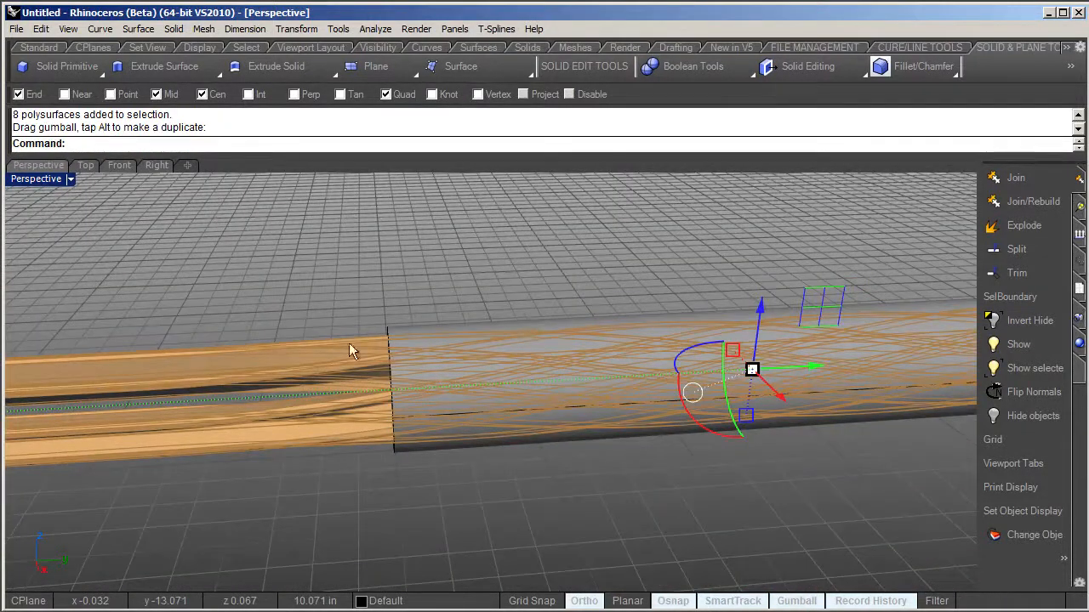
- Frame the whole barrel and grooves in Perspective and bring up the Boolean tools
drag(353, 350, 381, 296)
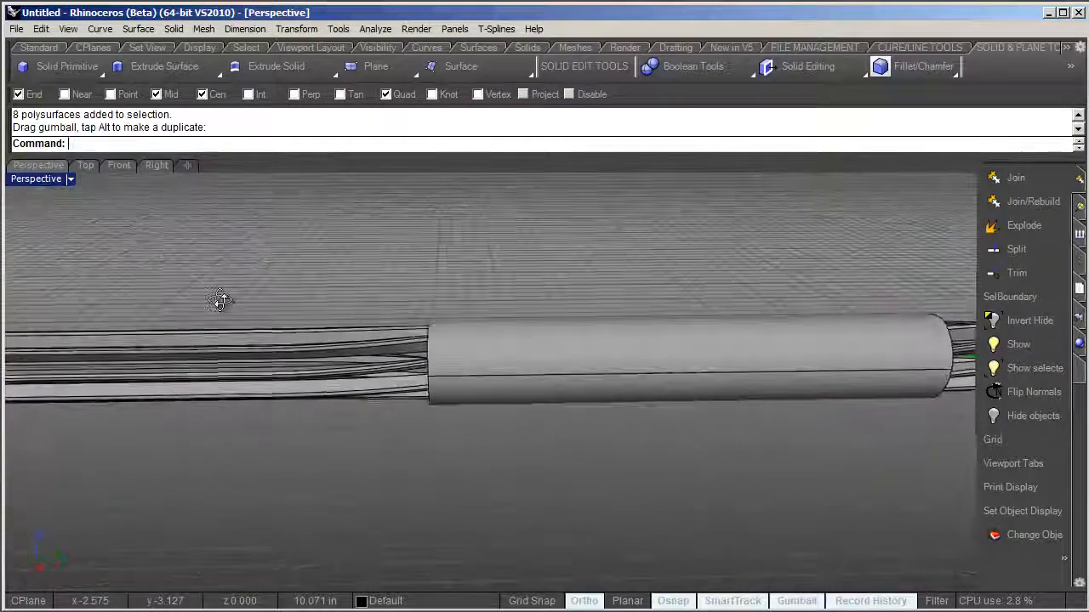
drag(221, 297, 357, 314)
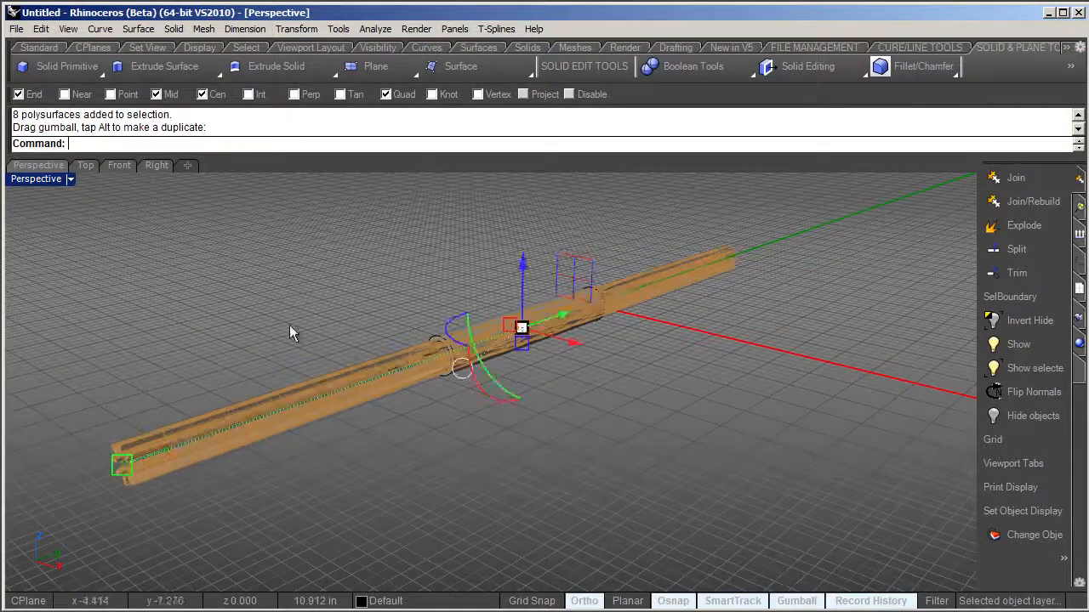
click(694, 66)
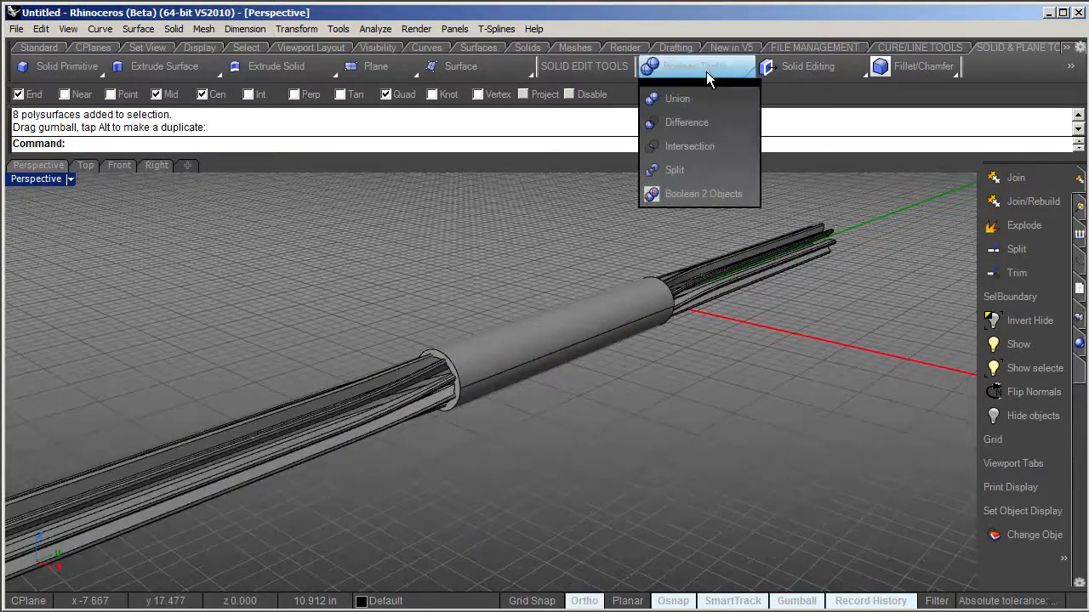
- Boolean-difference the eight twisted groove solids from the tube to cut the rifling
click(687, 123)
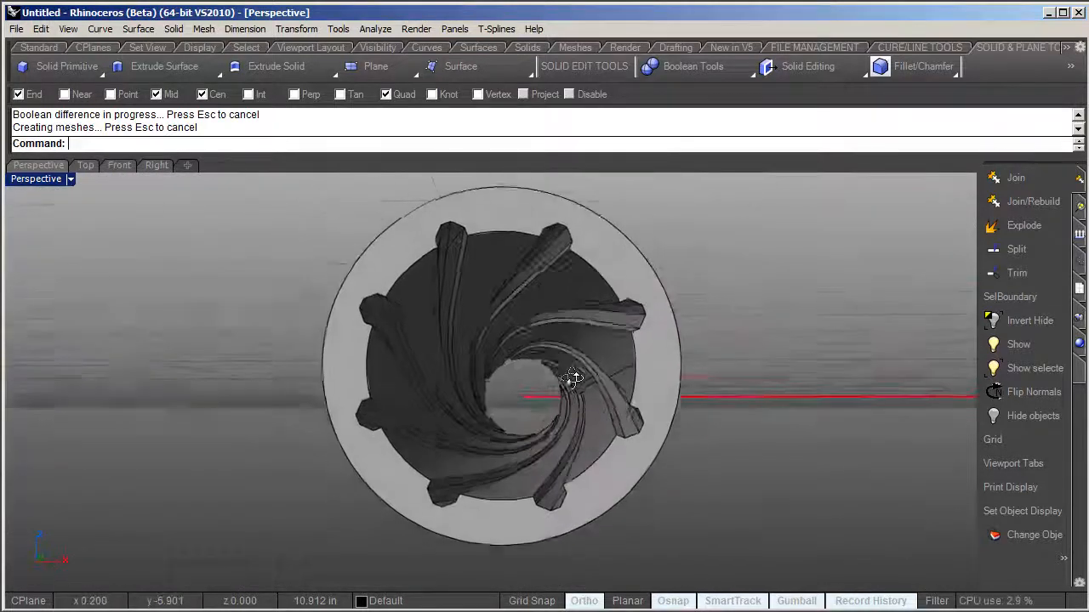
drag(570, 378, 581, 357)
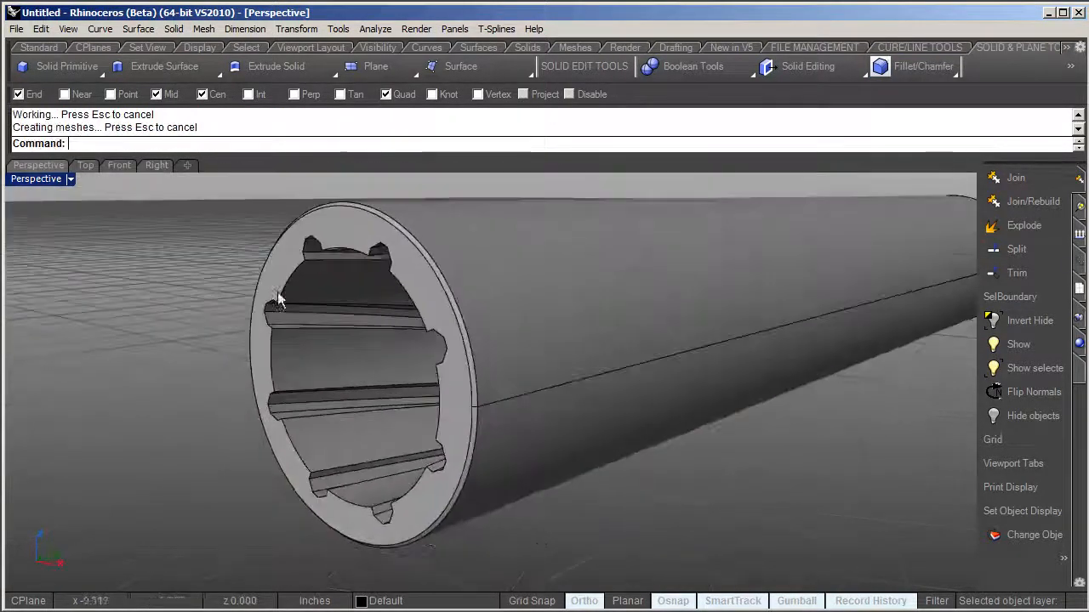
drag(281, 297, 629, 326)
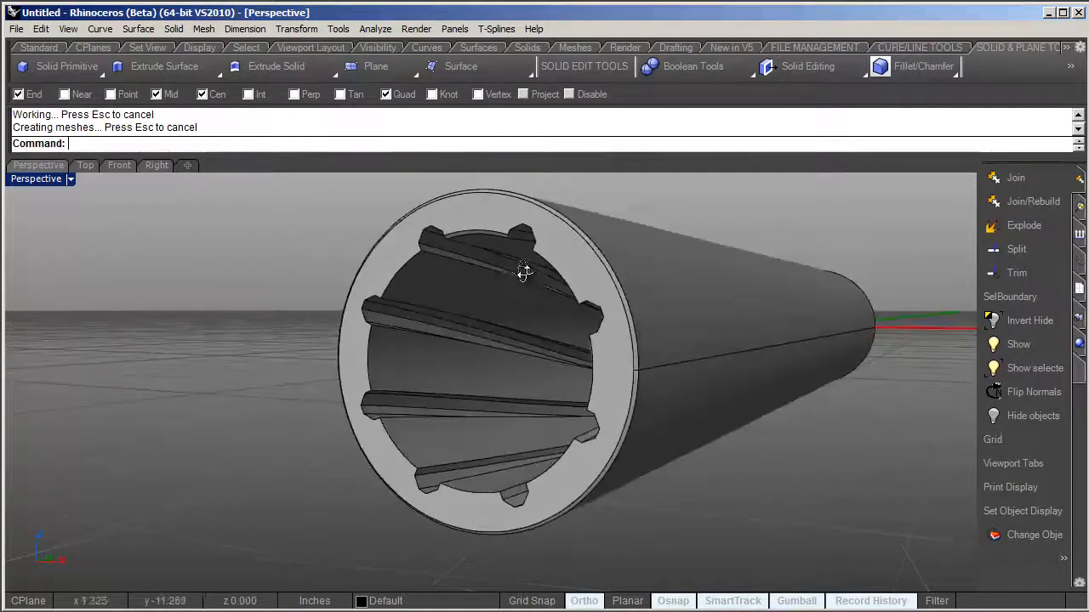
drag(524, 272, 565, 374)
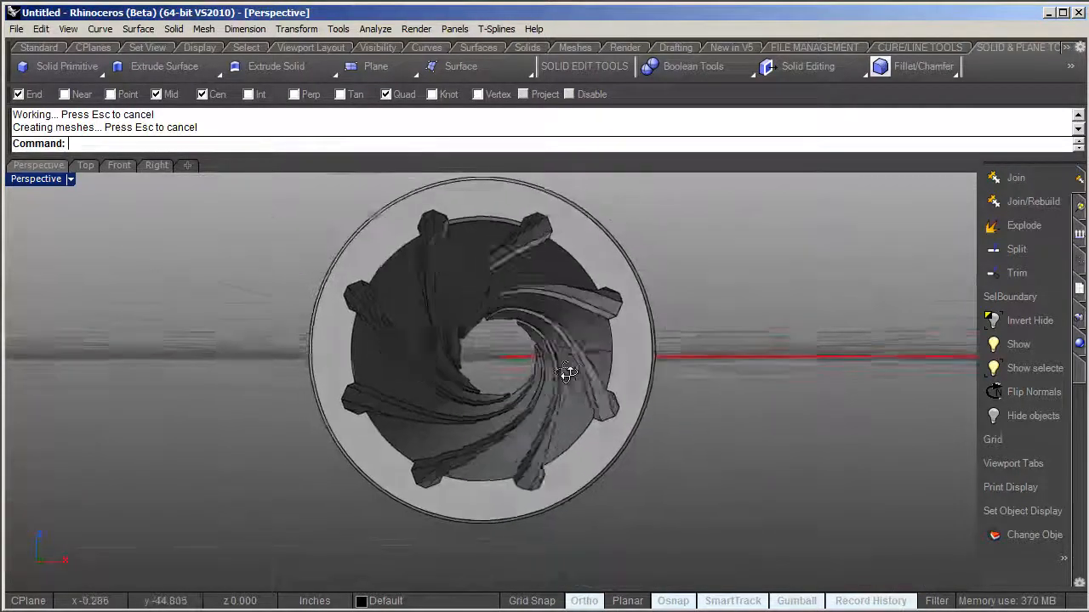